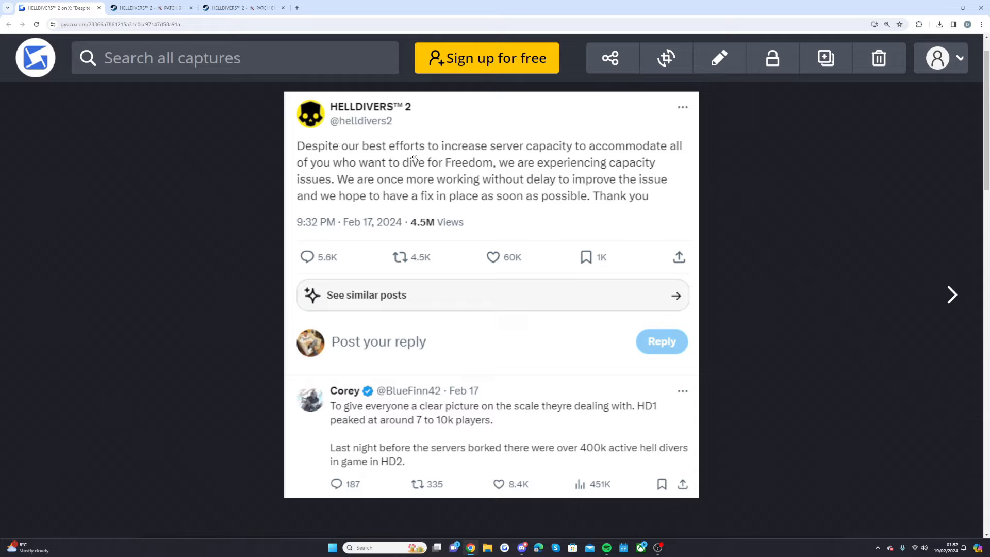
mouse_move(584, 155)
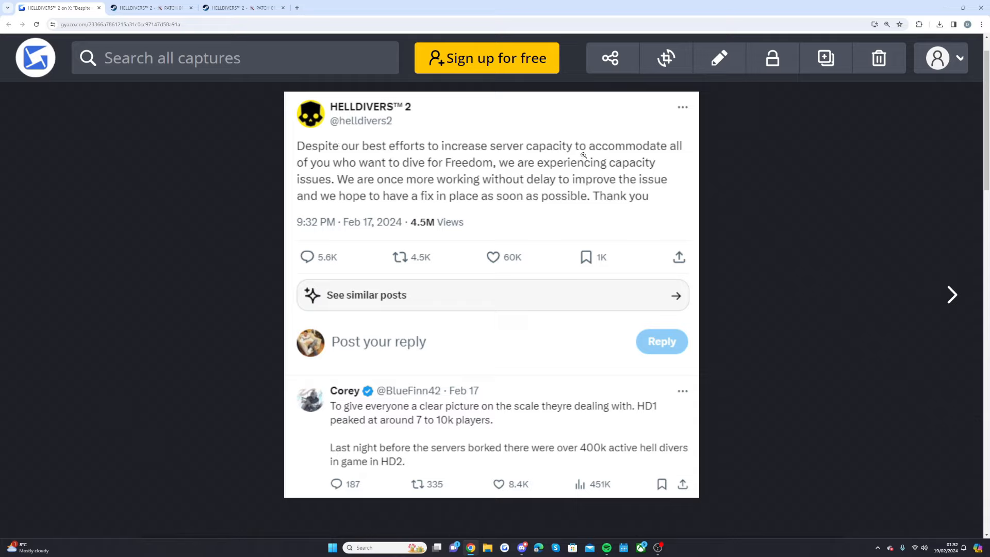
mouse_move(383, 178)
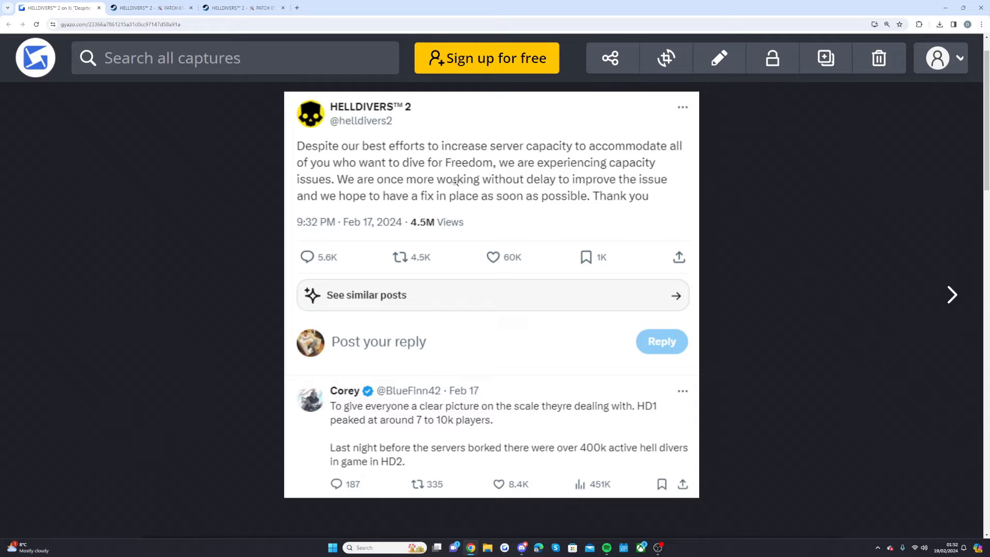
mouse_move(538, 178)
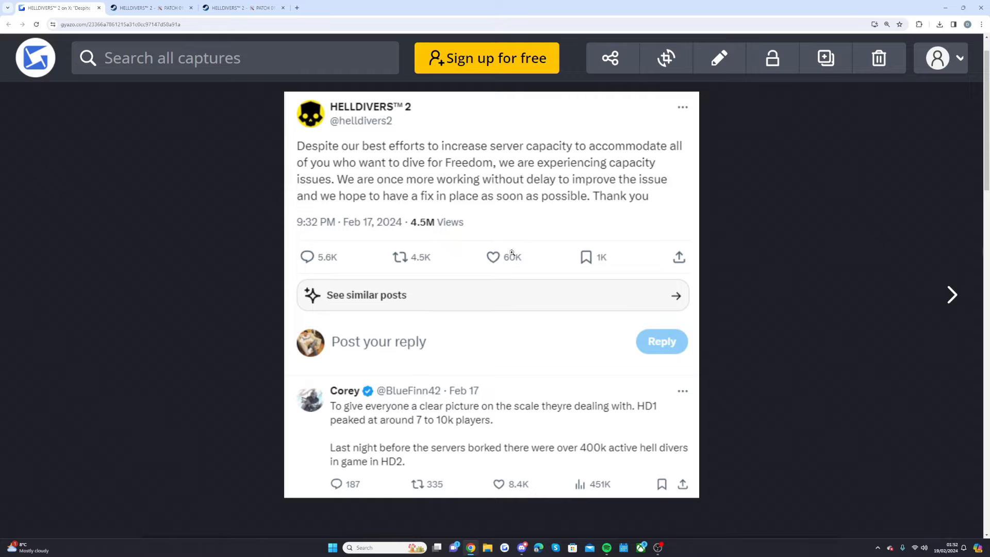
mouse_move(518, 268)
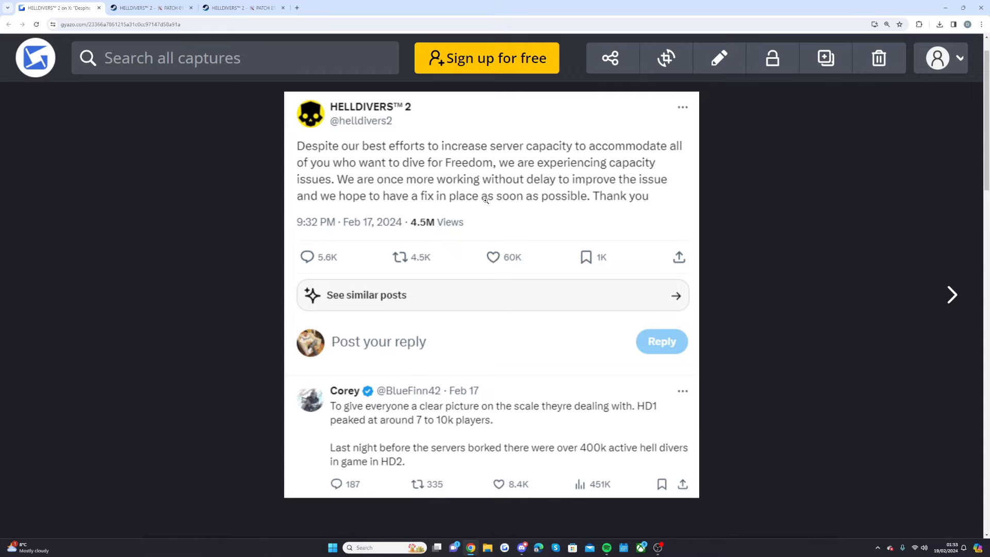
mouse_move(374, 398)
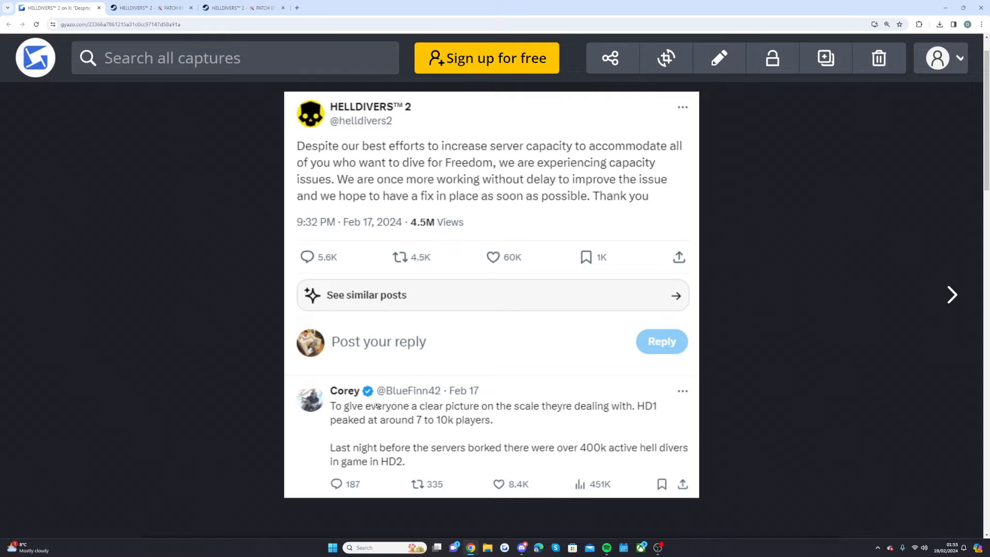
mouse_move(409, 423)
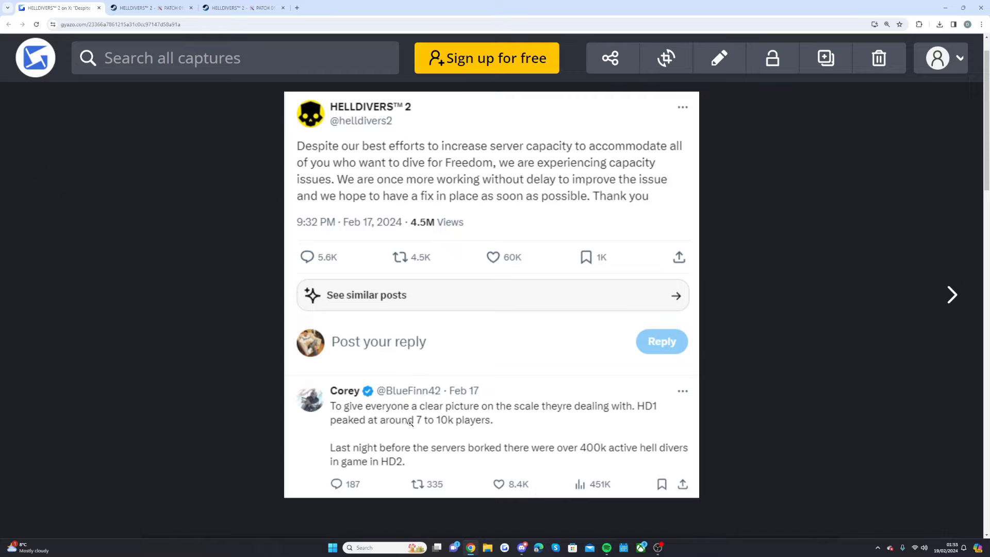
mouse_move(586, 416)
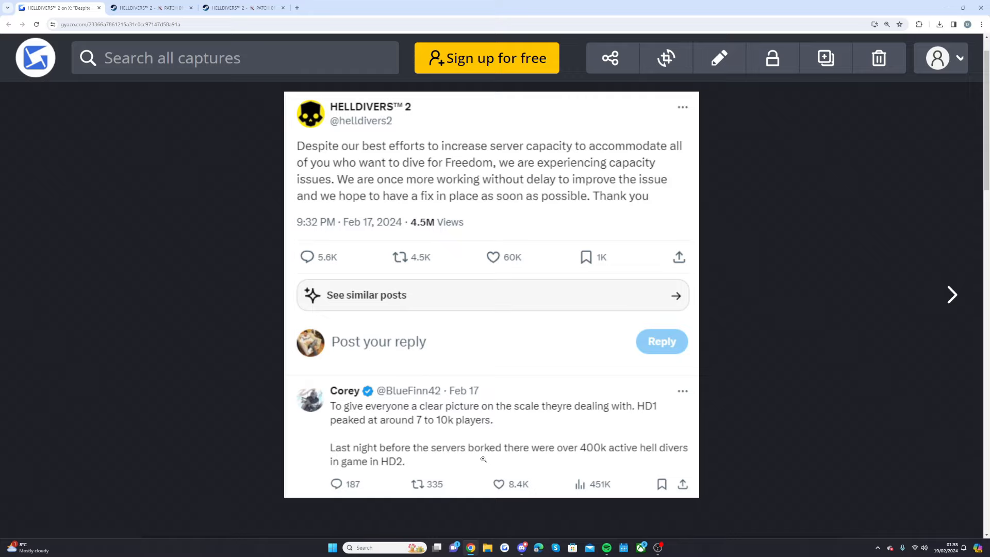
mouse_move(440, 406)
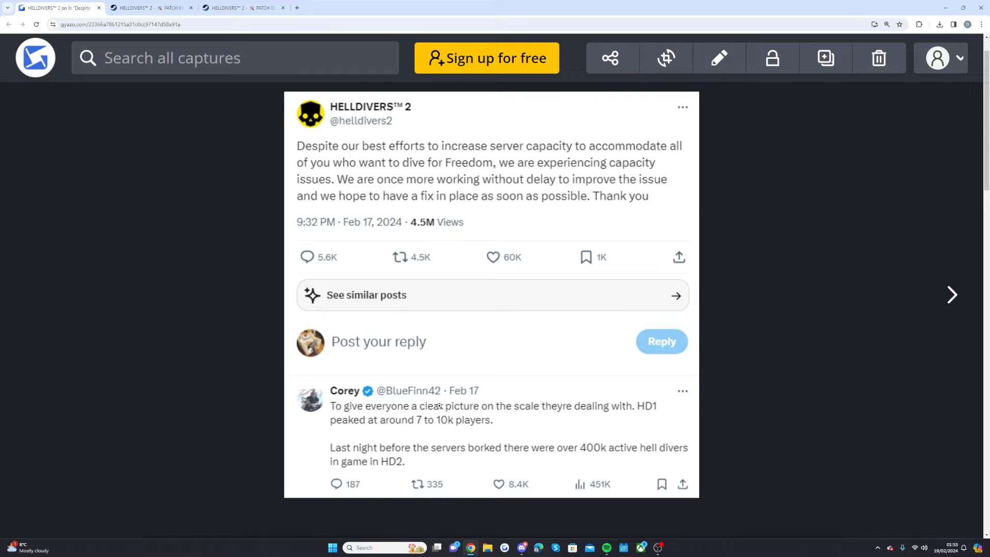
mouse_move(420, 352)
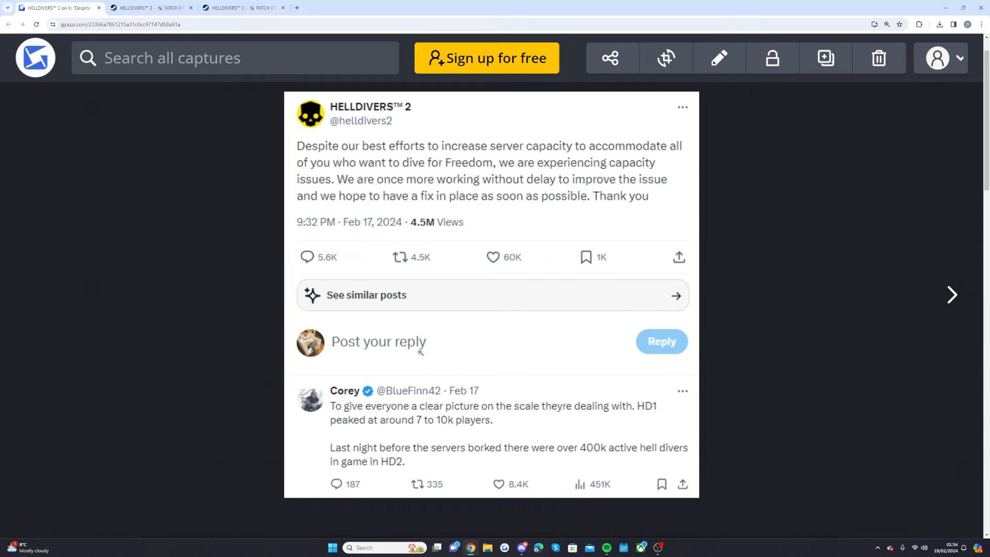
mouse_move(105, 364)
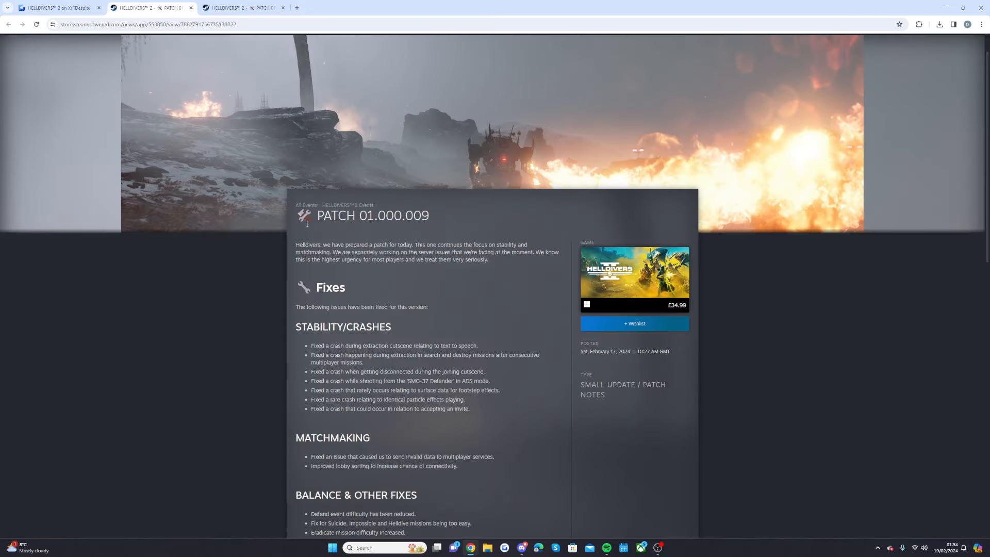
mouse_move(371, 289)
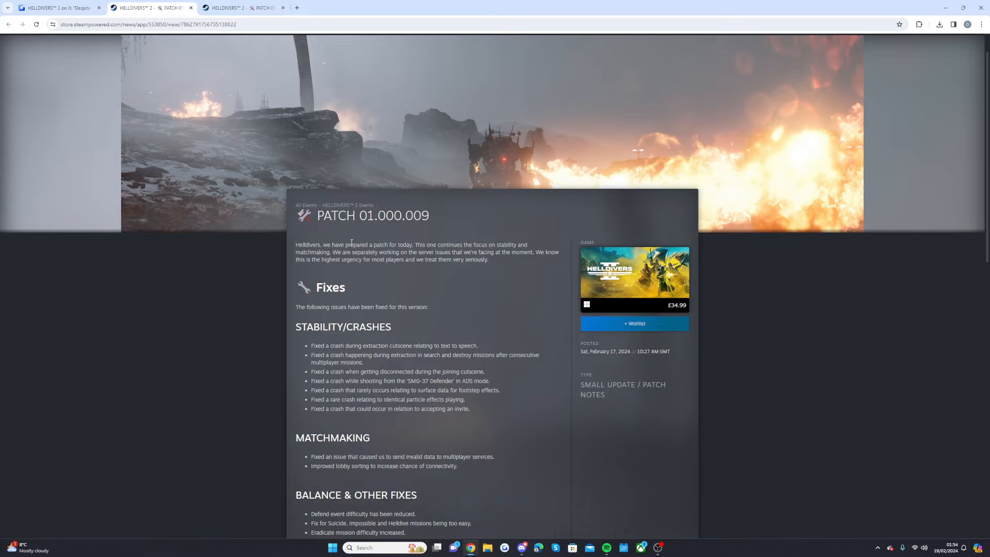
mouse_move(425, 236)
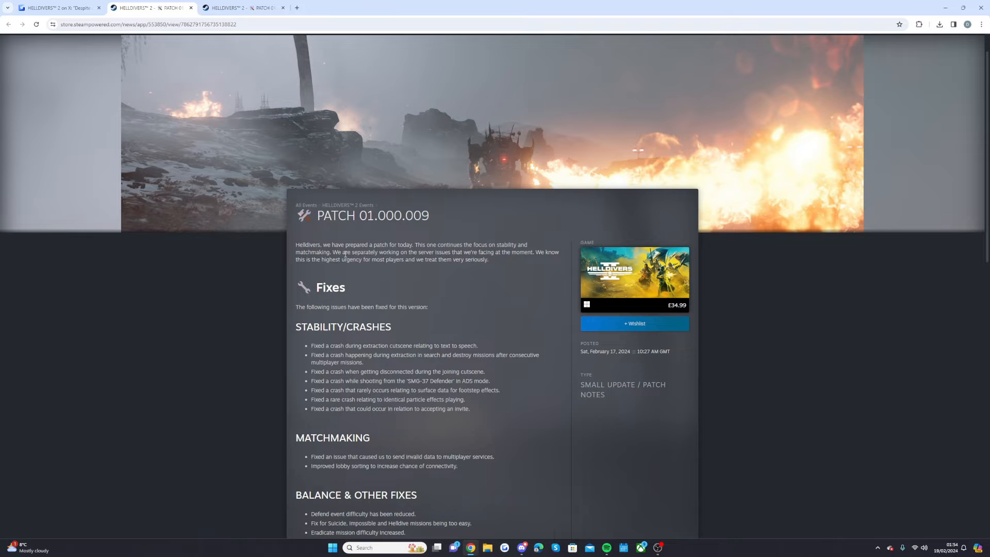
mouse_move(459, 260)
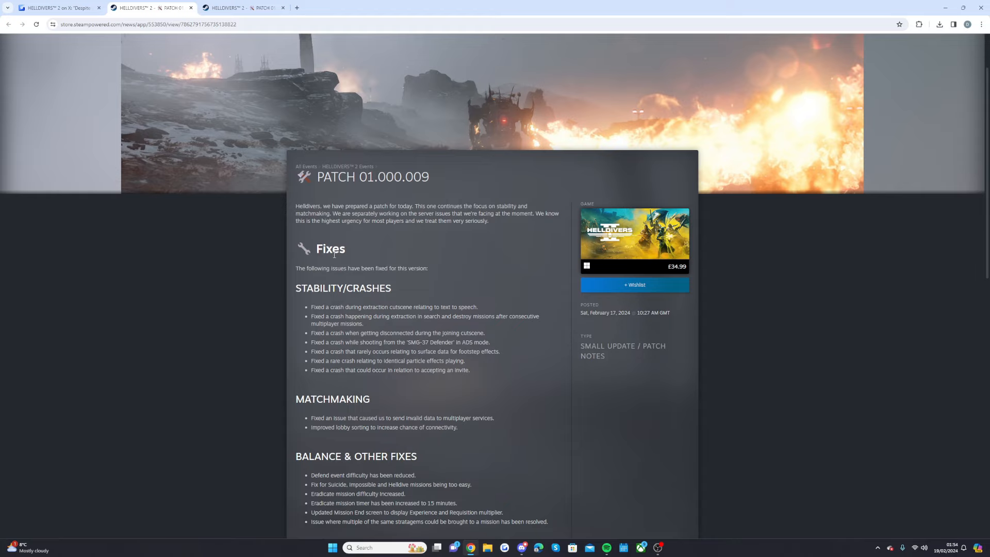
- Scroll past Stability/Crashes and Matchmaking to the Balance fixes and Known Issues list
scroll("down", 3)
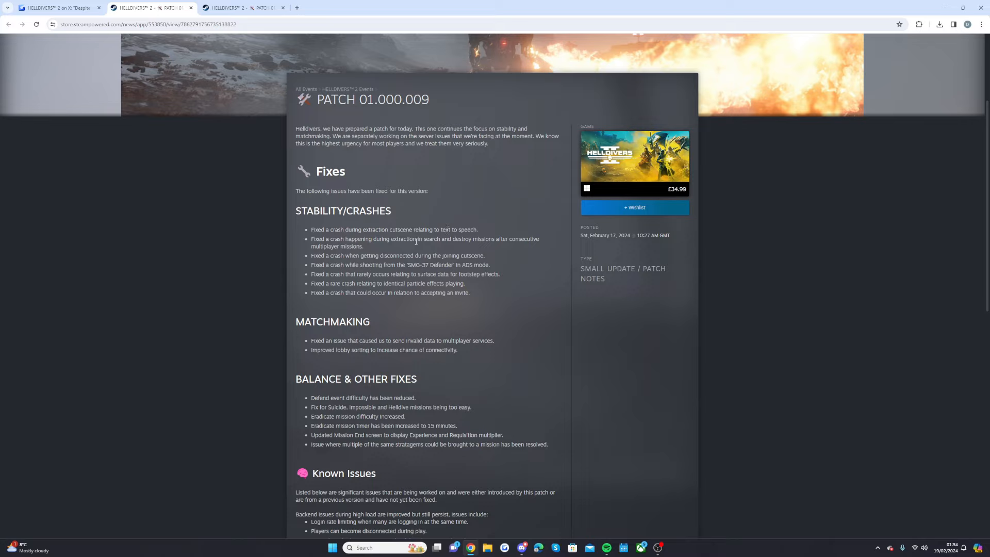
mouse_move(494, 246)
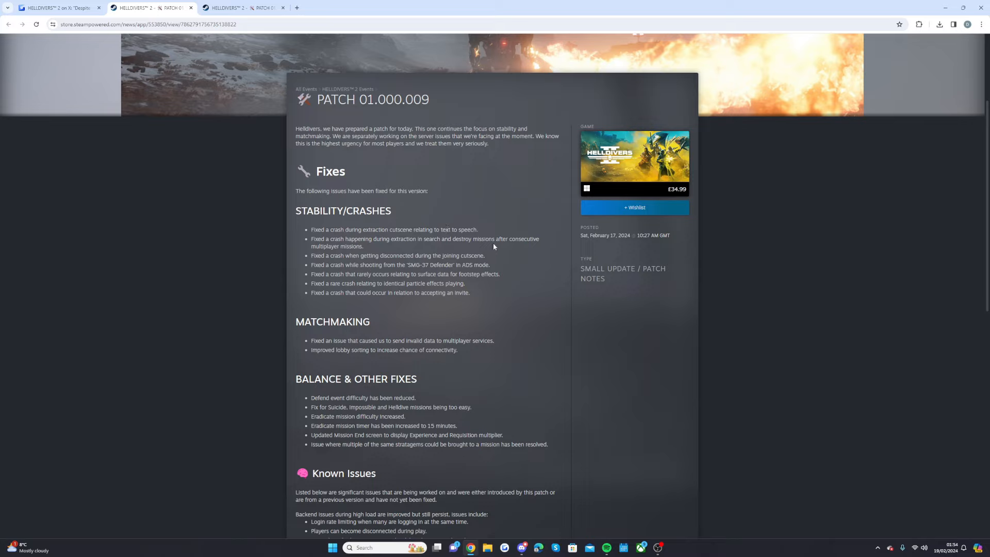
mouse_move(345, 246)
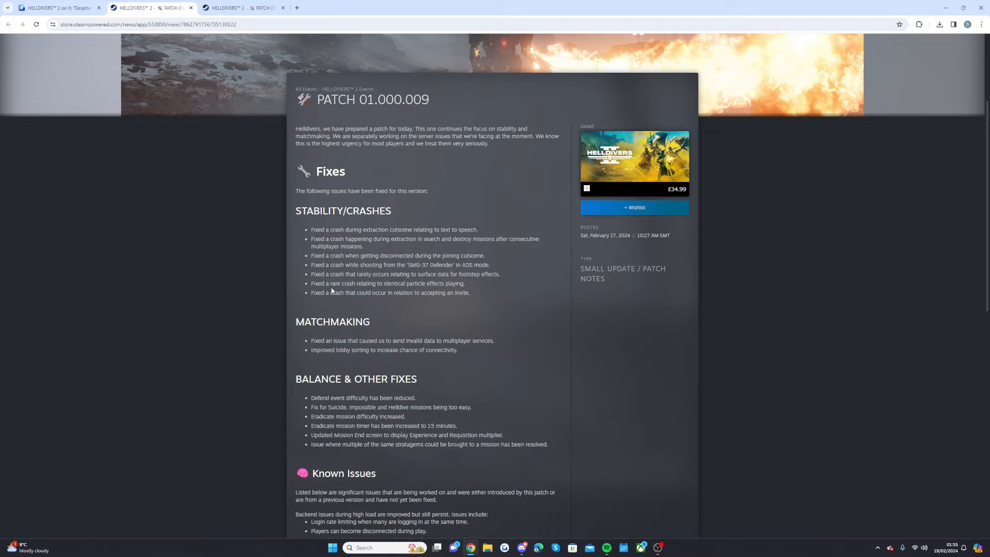
mouse_move(410, 300)
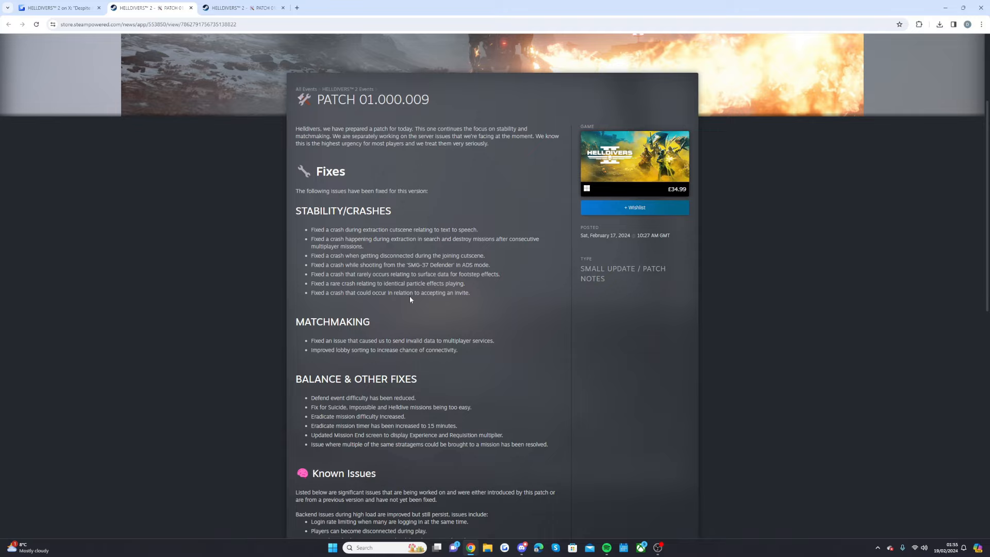
scroll("down", 3)
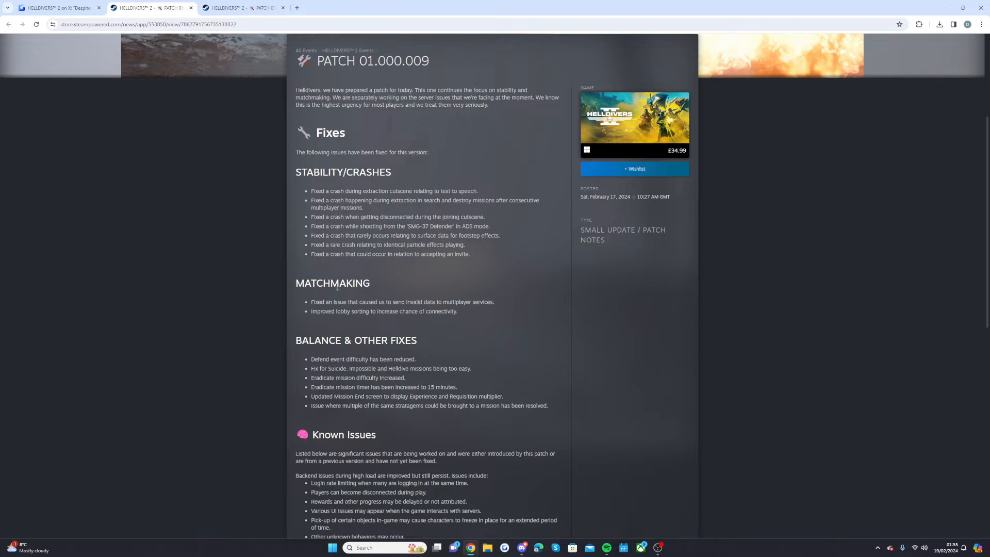
mouse_move(421, 310)
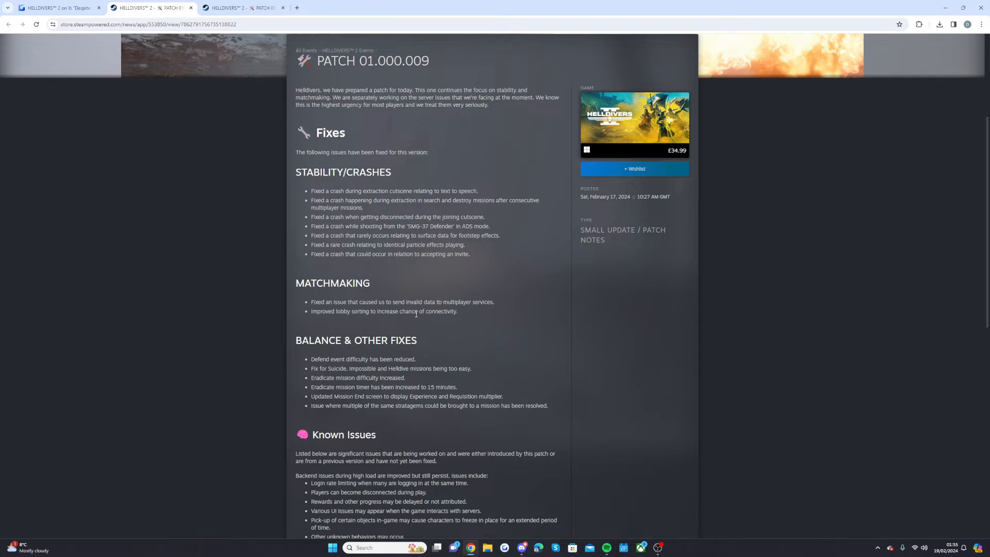
scroll("down", 3)
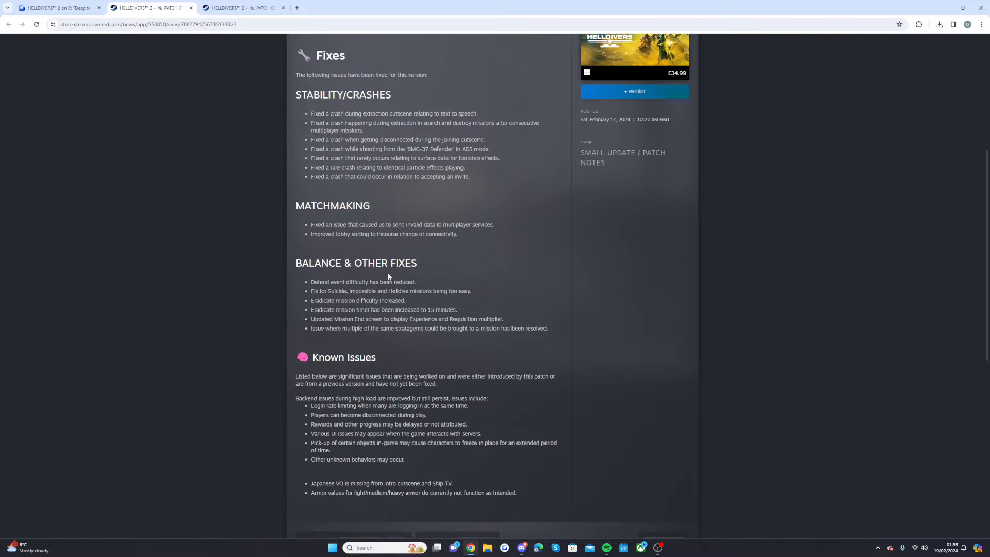
mouse_move(368, 280)
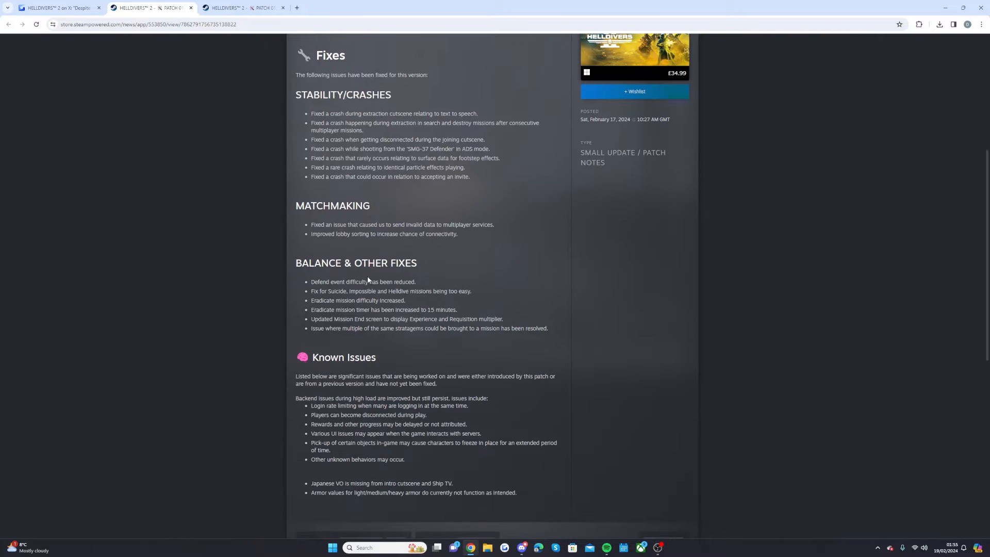
mouse_move(347, 283)
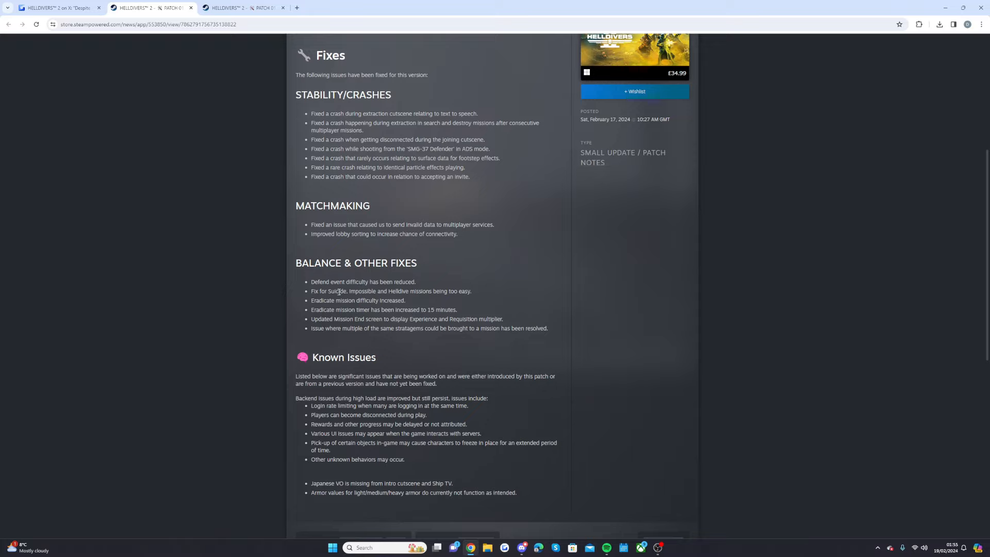
mouse_move(395, 299)
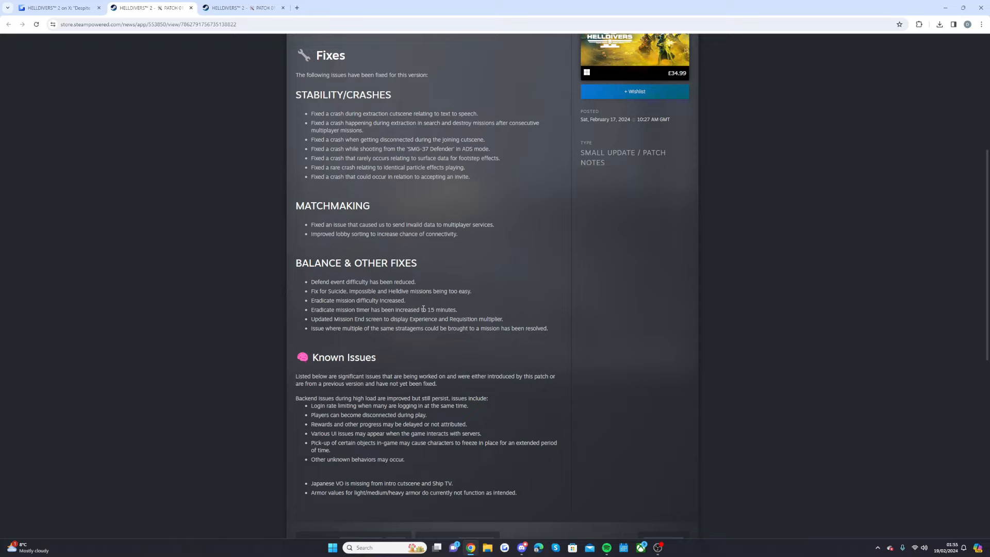
mouse_move(382, 319)
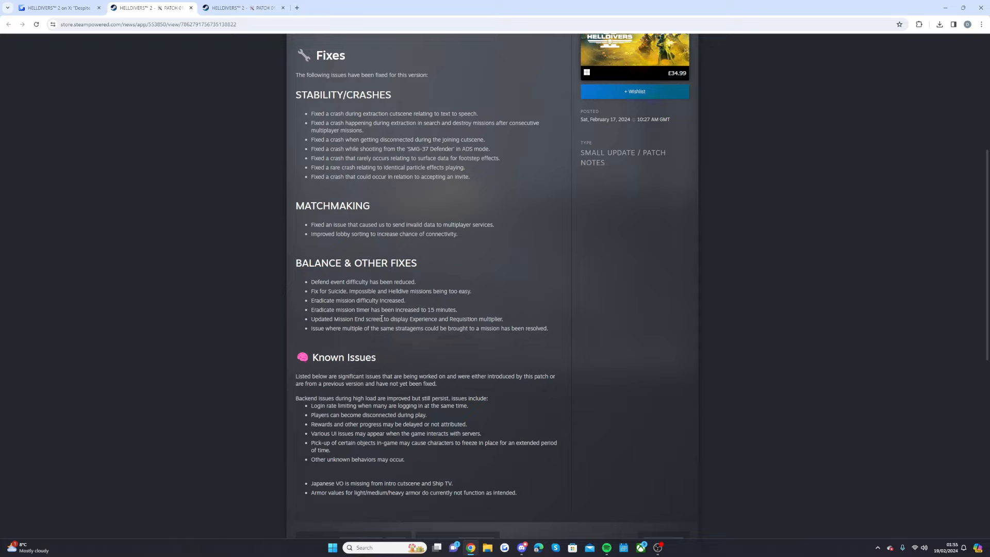
mouse_move(447, 327)
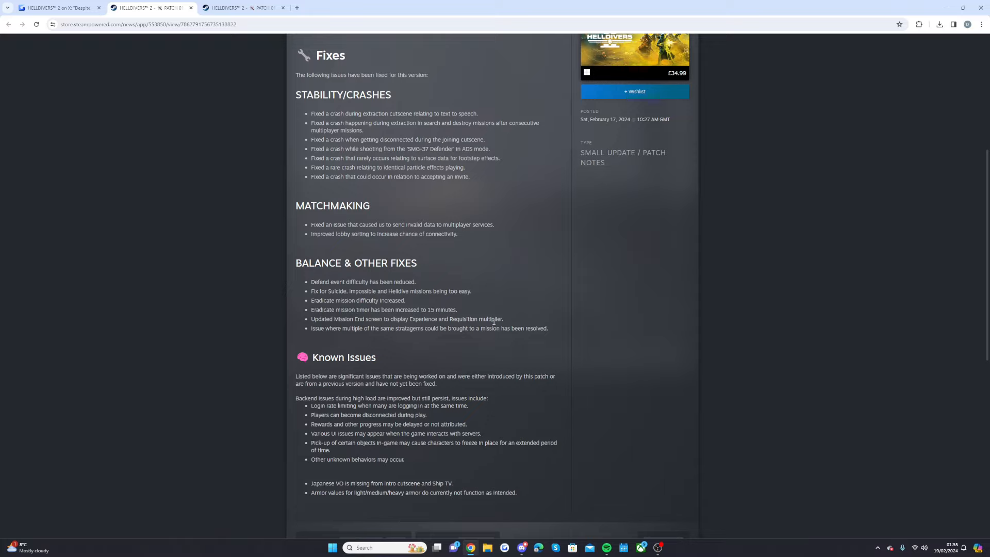
mouse_move(336, 336)
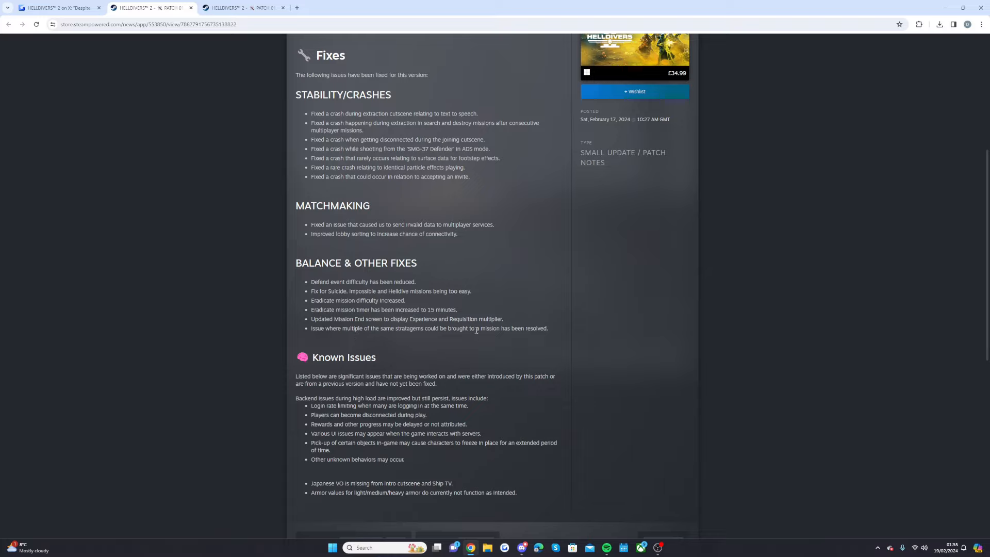
- Scroll to the notes' end showing roughly 2,841 ratings and 2,140 comments
scroll("down", 3)
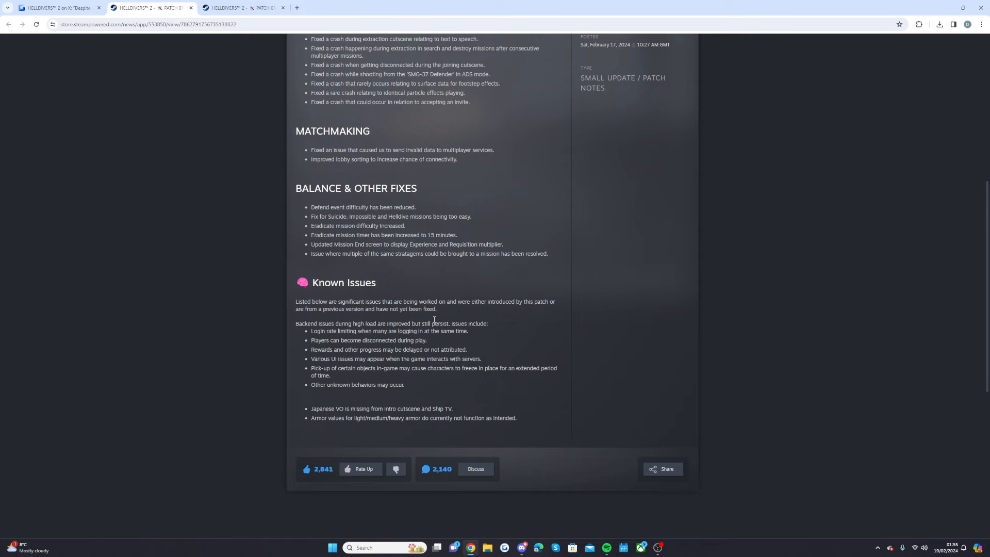
- Scroll through the remaining 01.000.009 known issues before switching to the 01.000.008 notes
scroll("down", 3)
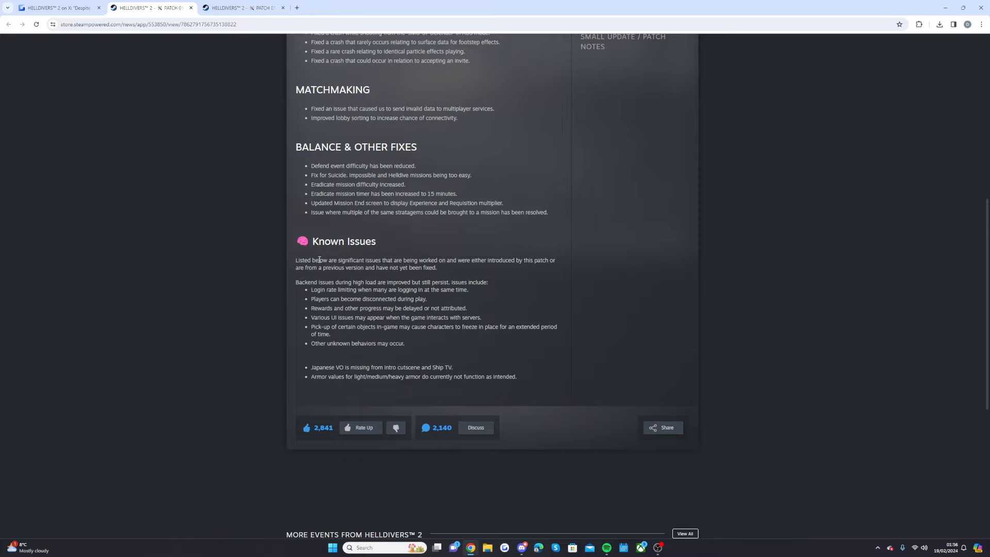
mouse_move(512, 261)
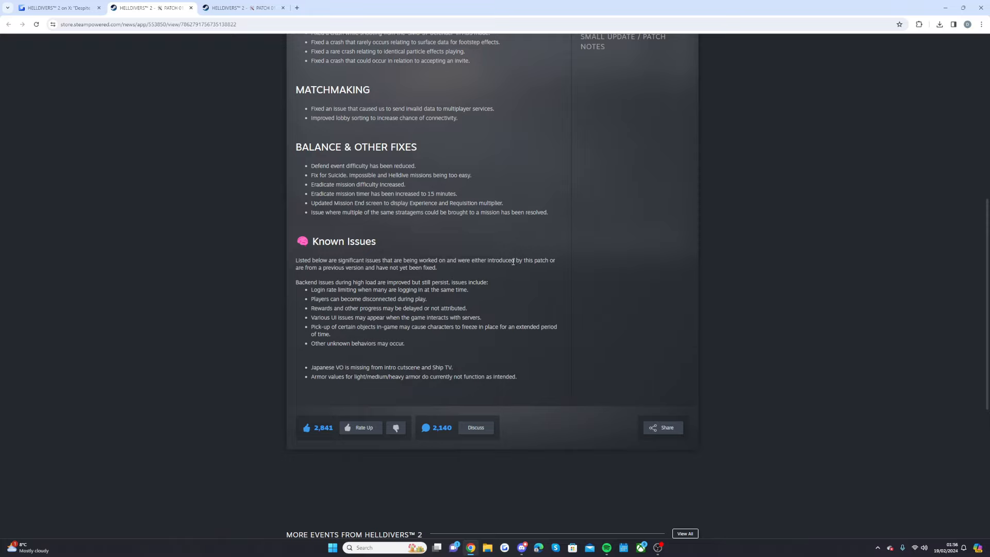
mouse_move(342, 276)
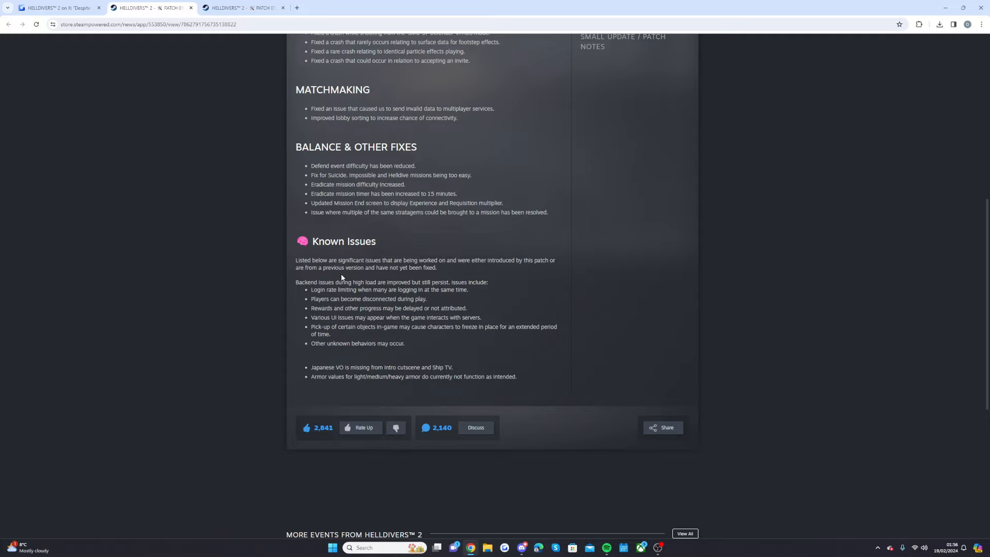
scroll("down", 3)
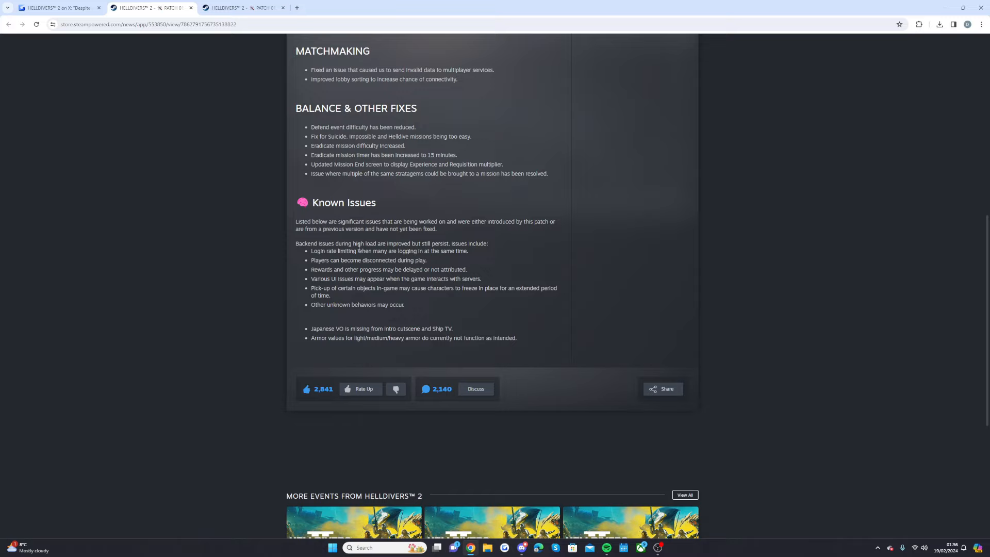
mouse_move(441, 251)
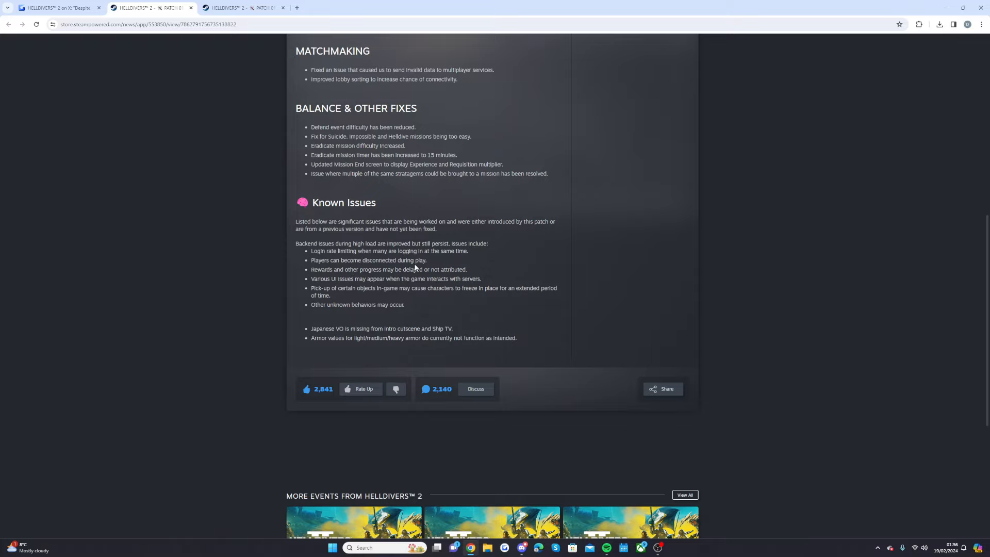
mouse_move(376, 269)
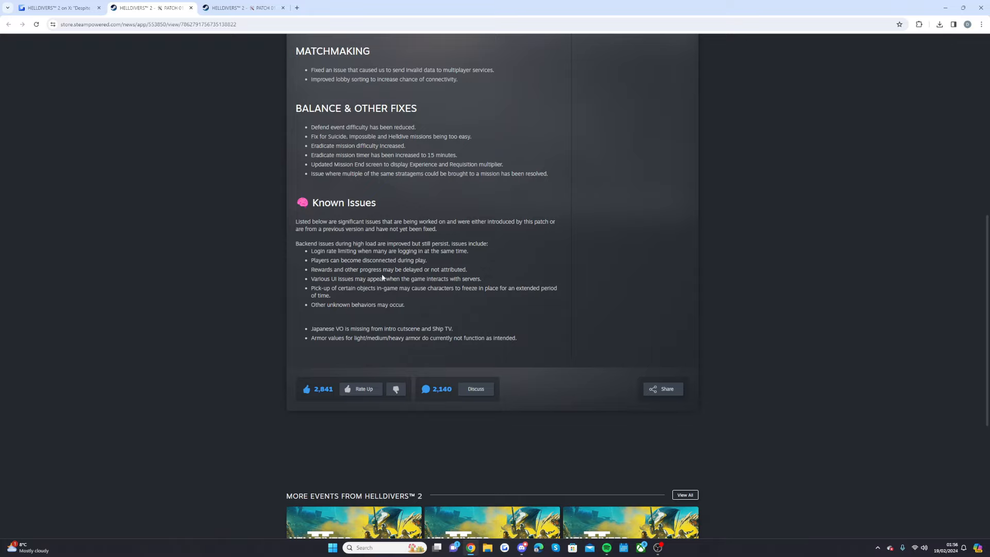
mouse_move(338, 278)
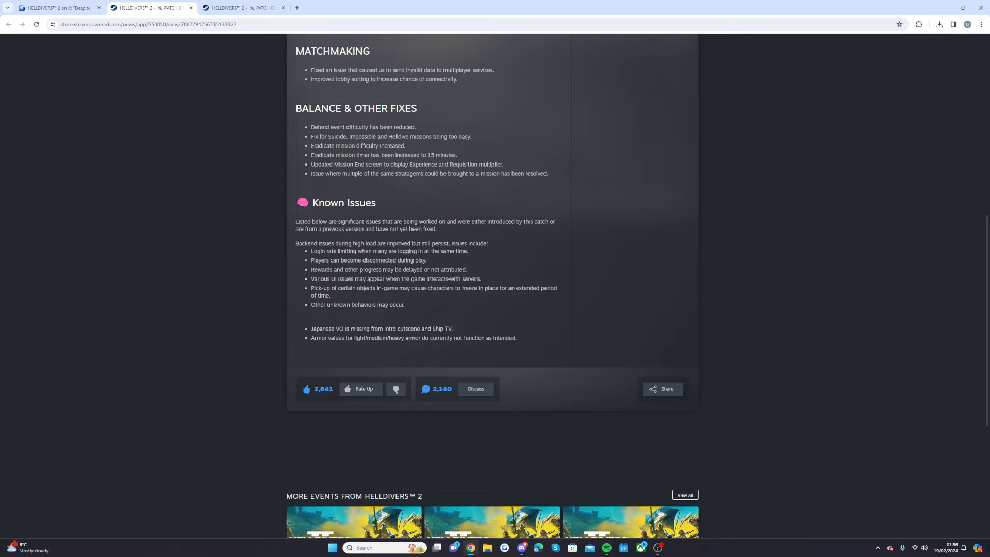
mouse_move(341, 297)
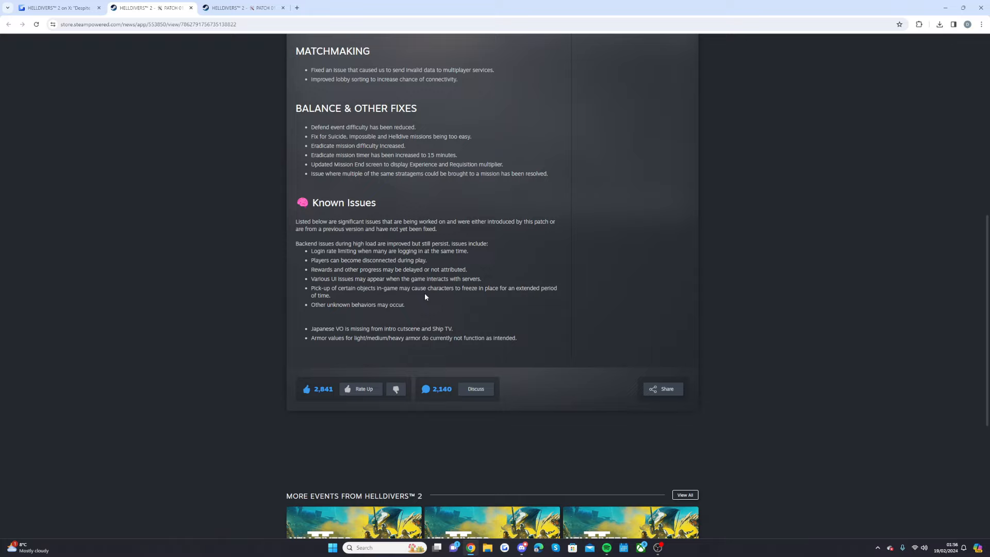
mouse_move(515, 296)
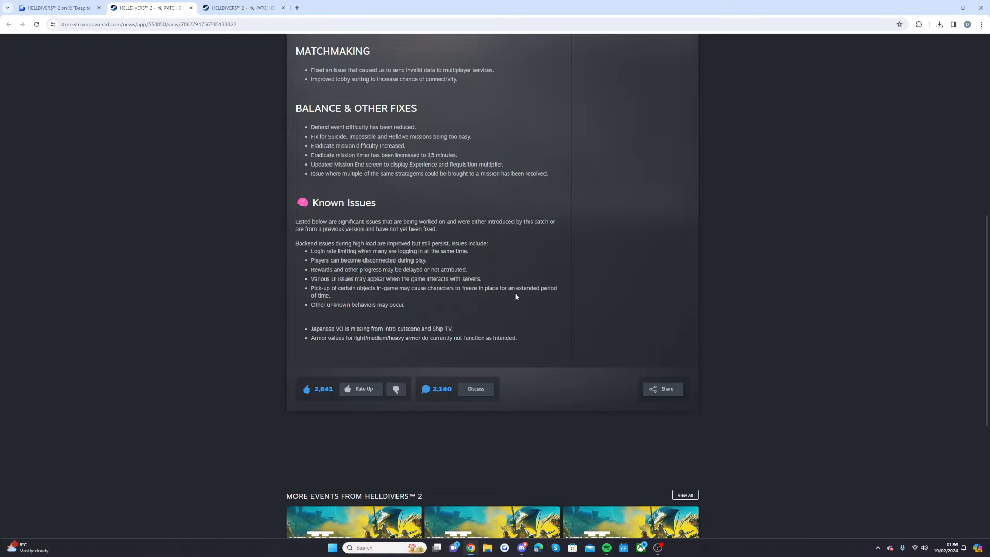
mouse_move(339, 315)
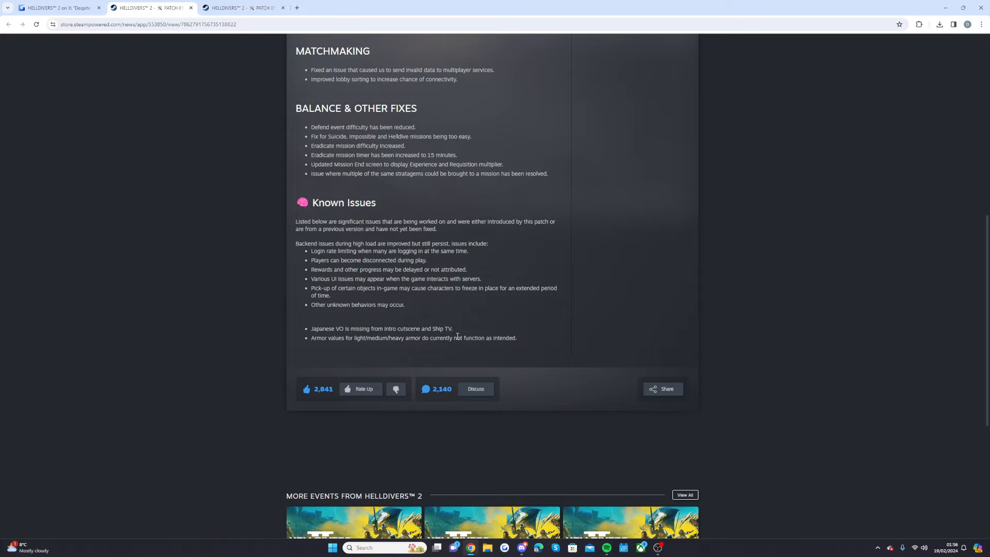
mouse_move(337, 351)
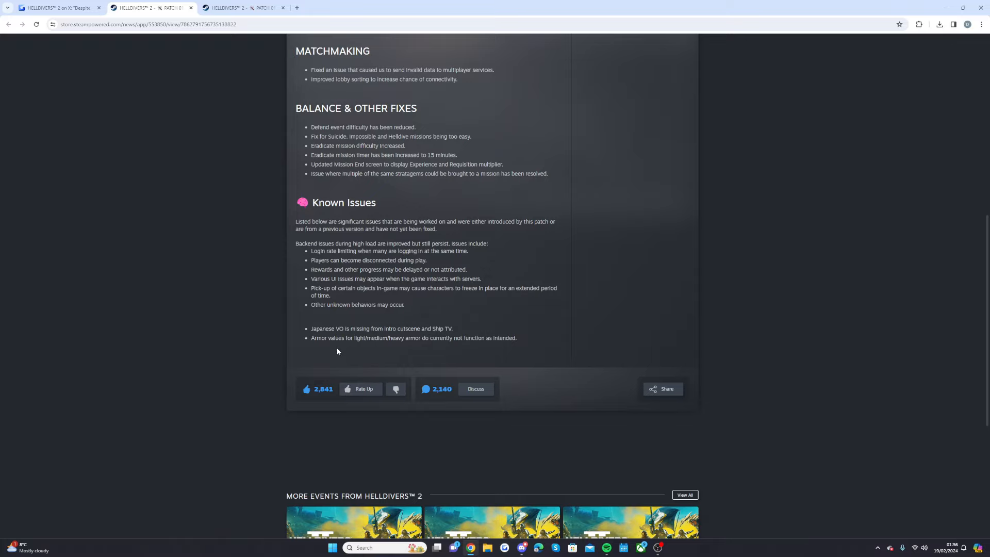
mouse_move(393, 346)
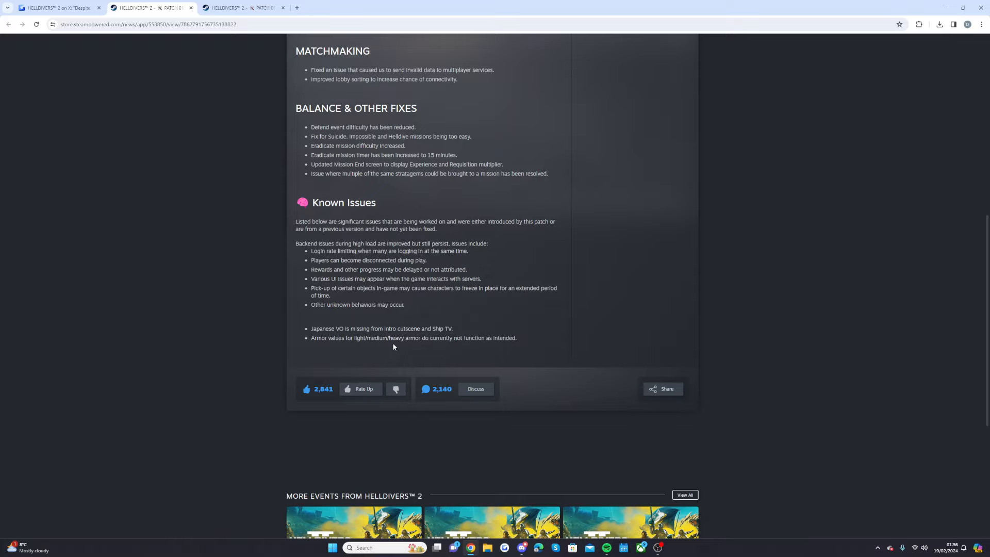
mouse_move(427, 347)
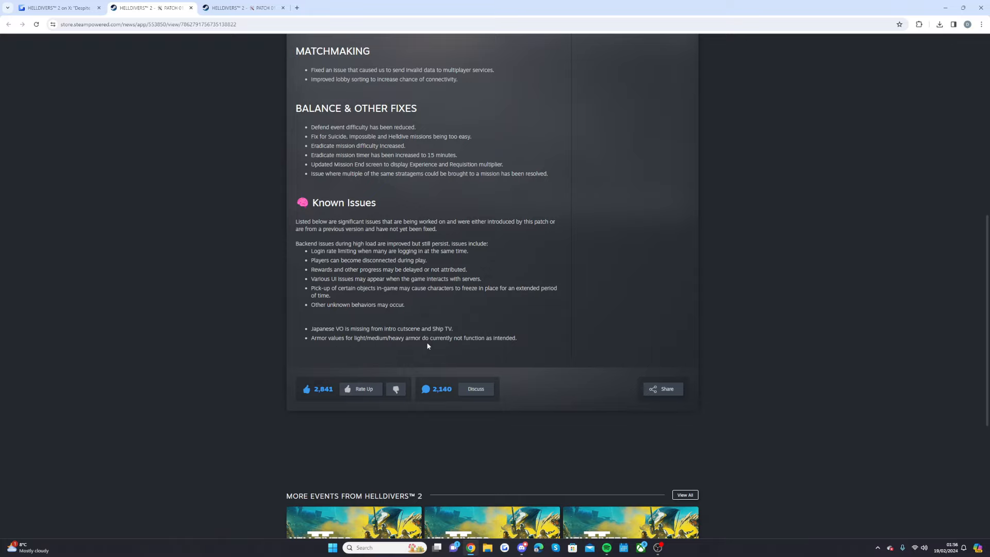
mouse_move(431, 307)
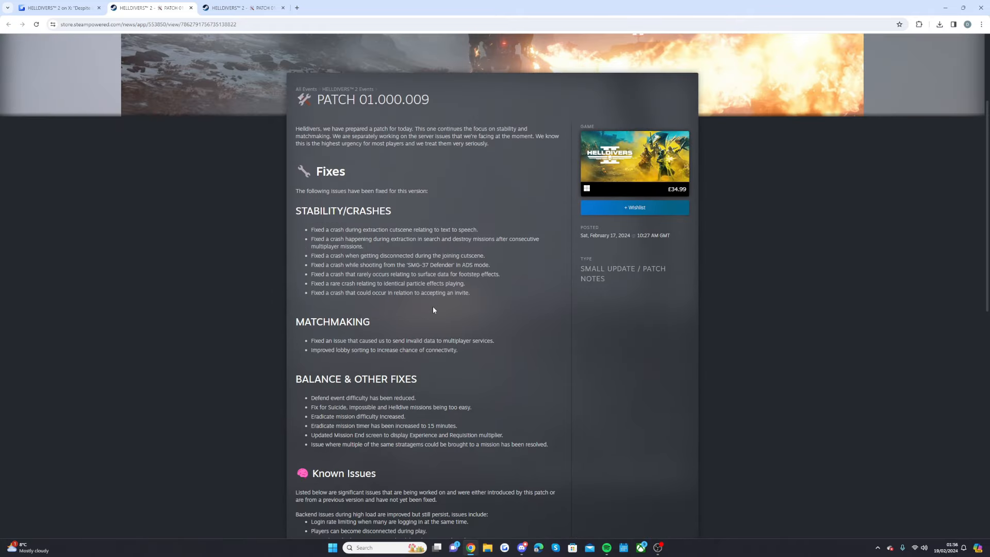
scroll("down", 3)
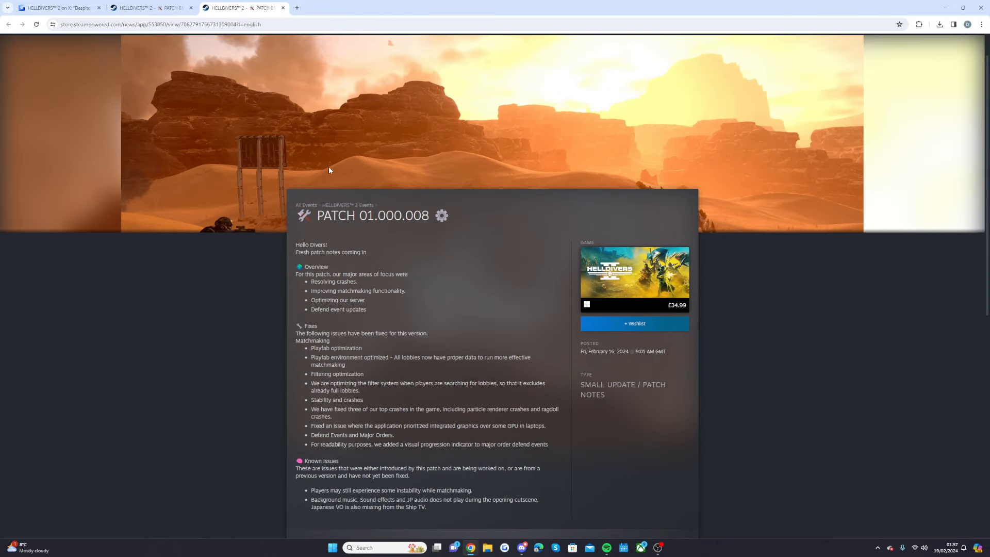
mouse_move(406, 324)
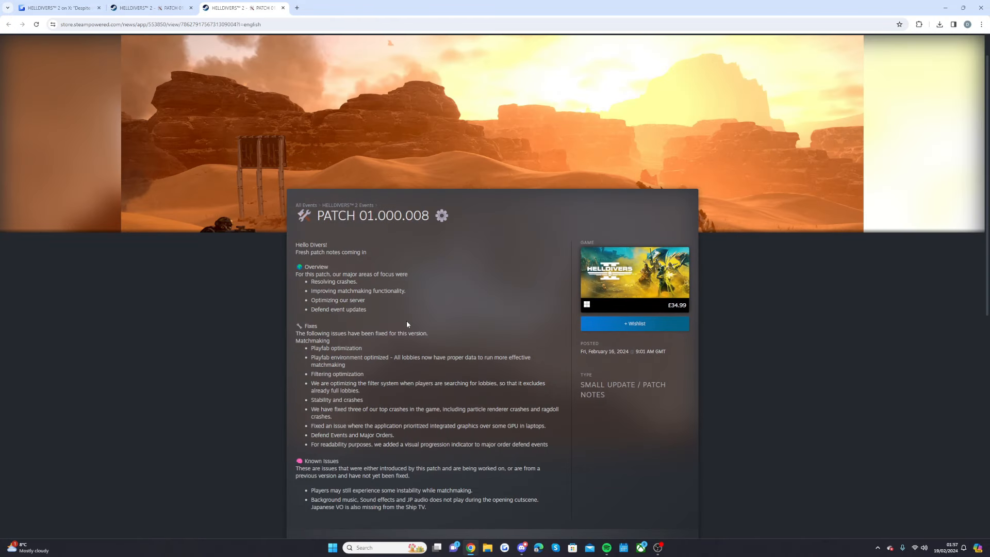
- Read through the 01.000.008 notes, then return to the Gyazo server-capacity tweet capture
scroll("down", 3)
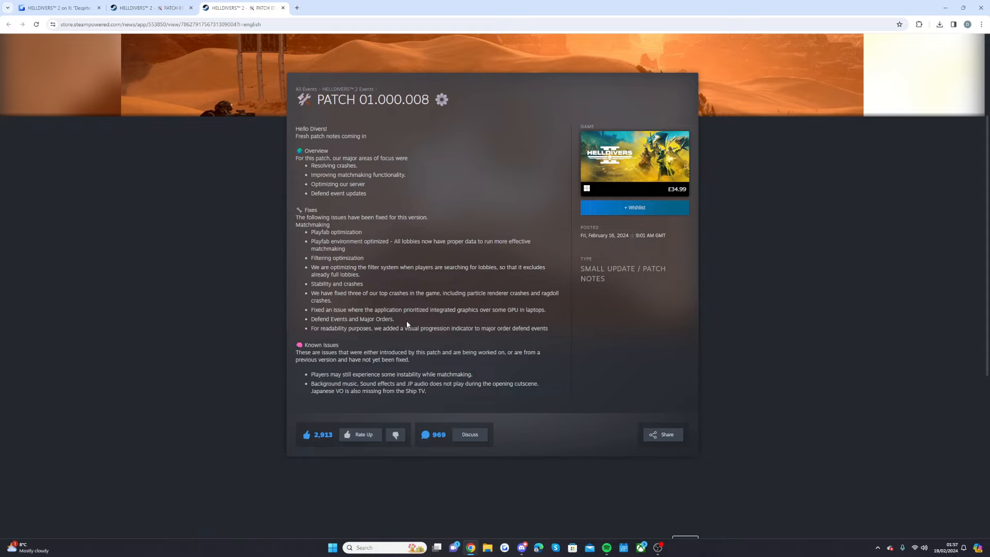
mouse_move(404, 201)
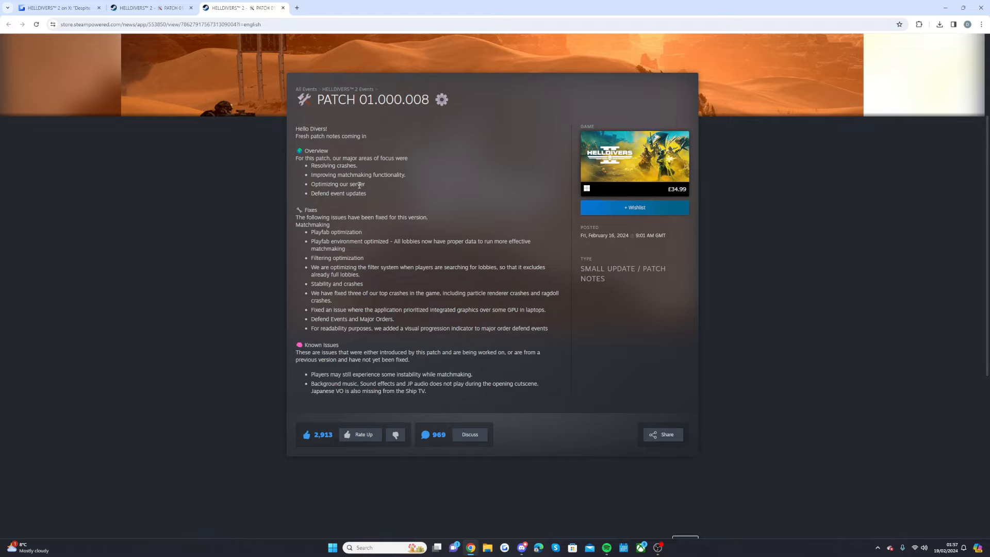
mouse_move(324, 142)
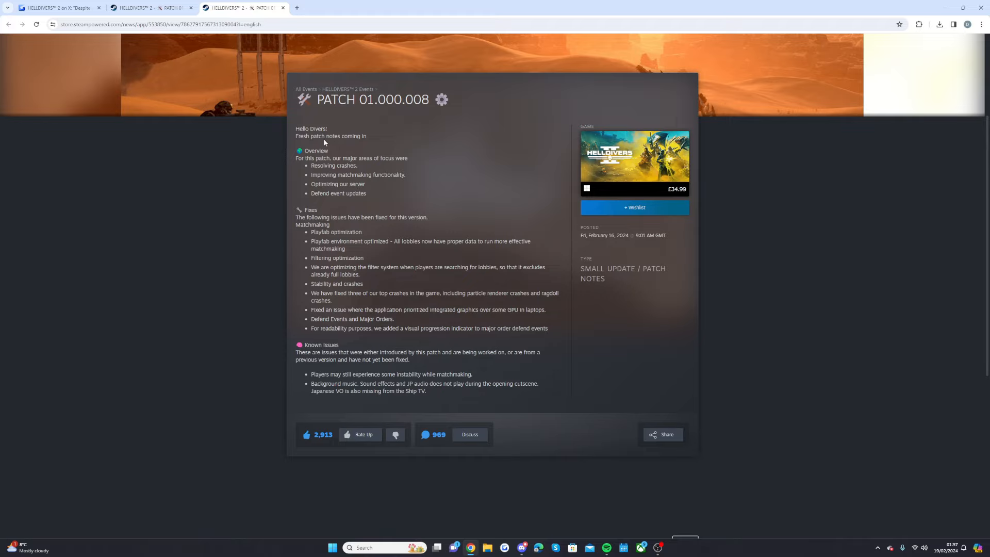
mouse_move(322, 149)
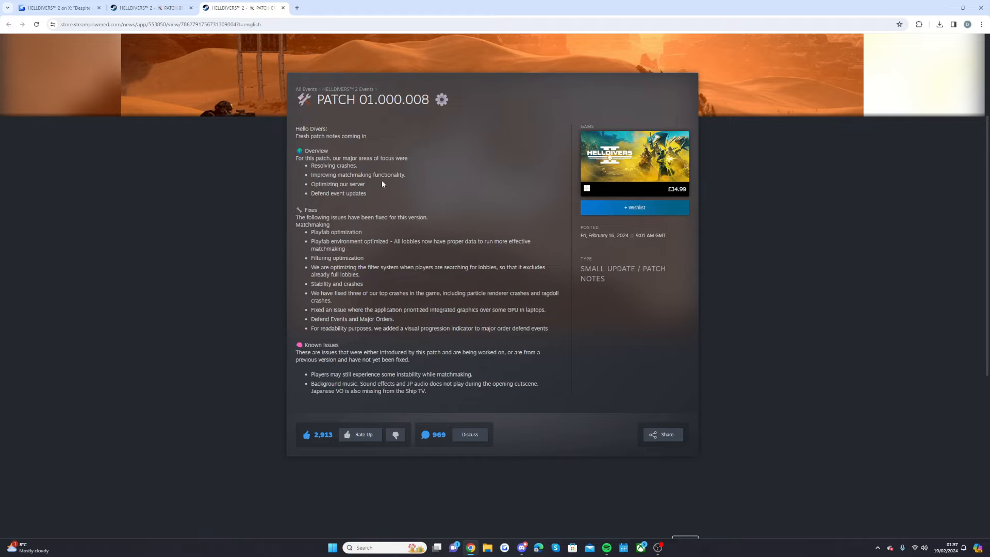
mouse_move(342, 203)
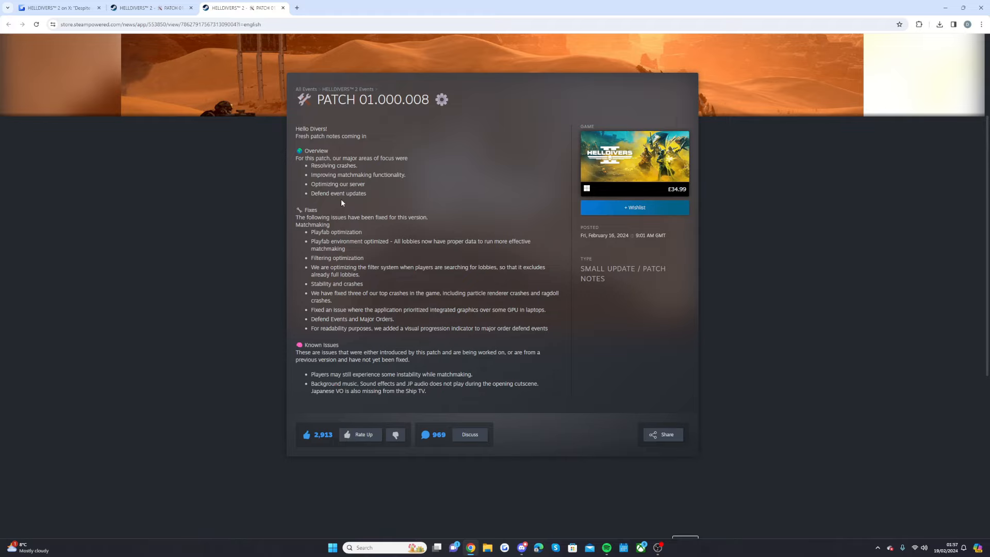
mouse_move(334, 209)
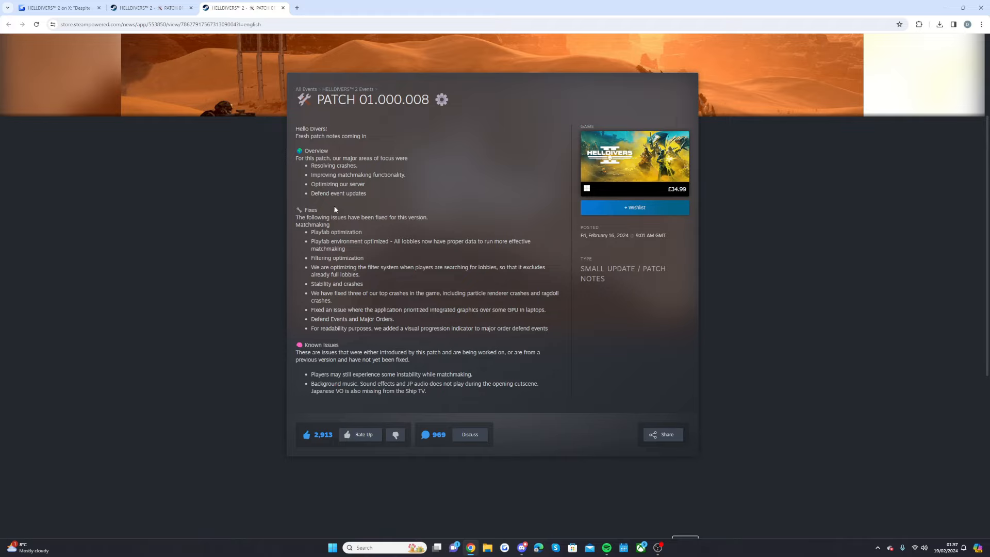
mouse_move(352, 248)
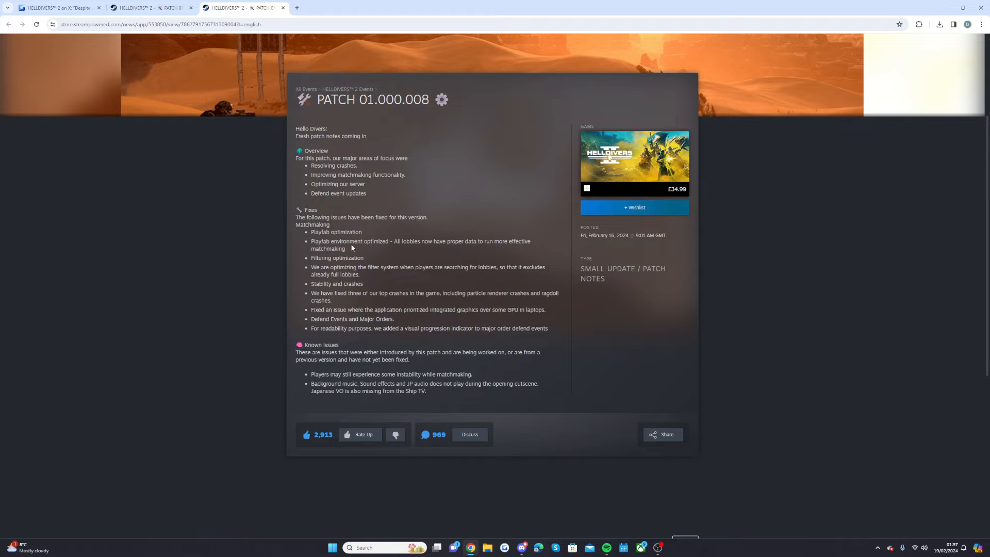
mouse_move(449, 254)
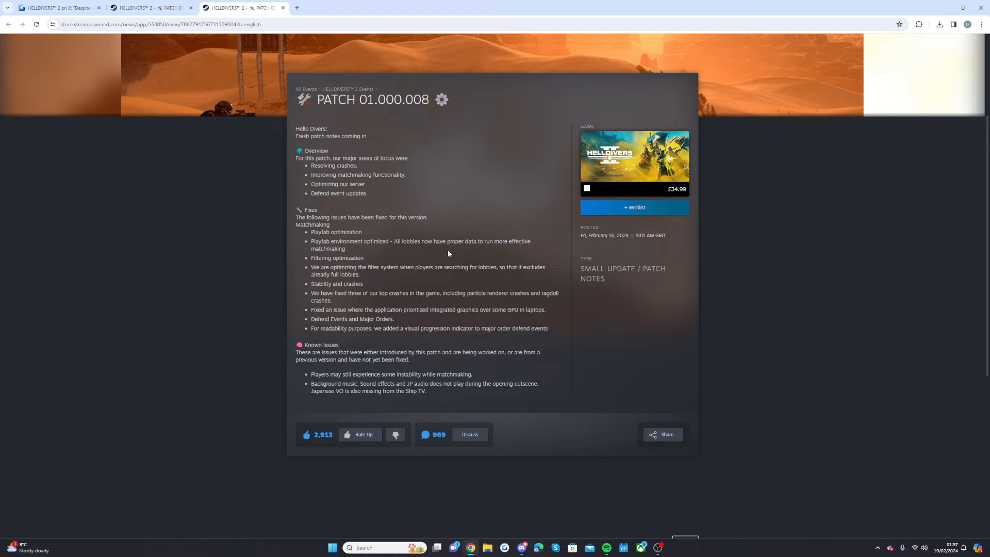
mouse_move(350, 249)
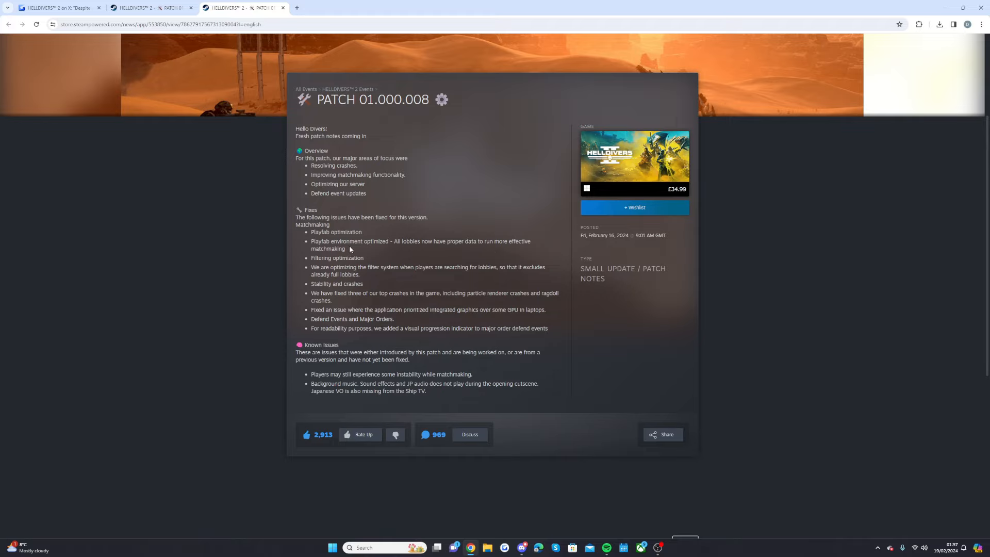
mouse_move(343, 264)
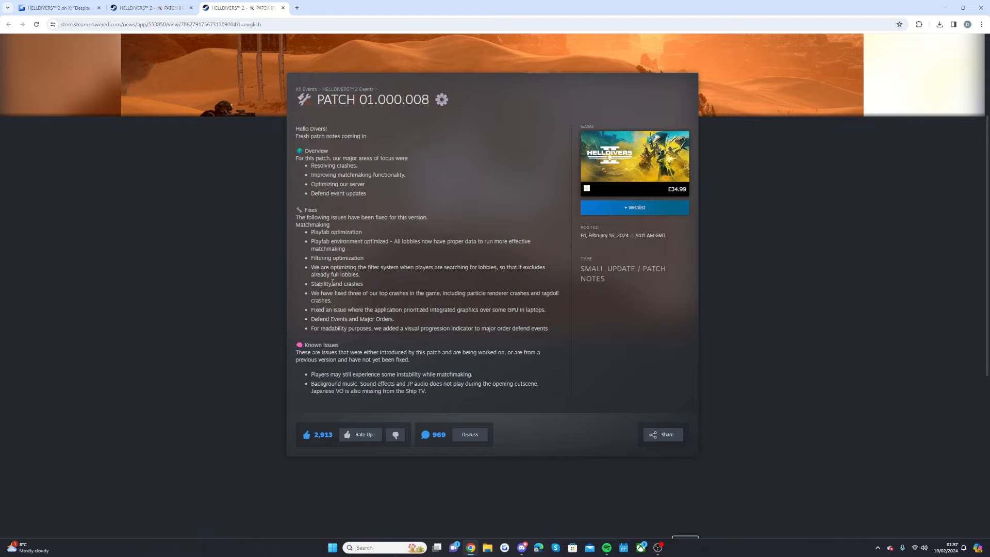
mouse_move(445, 308)
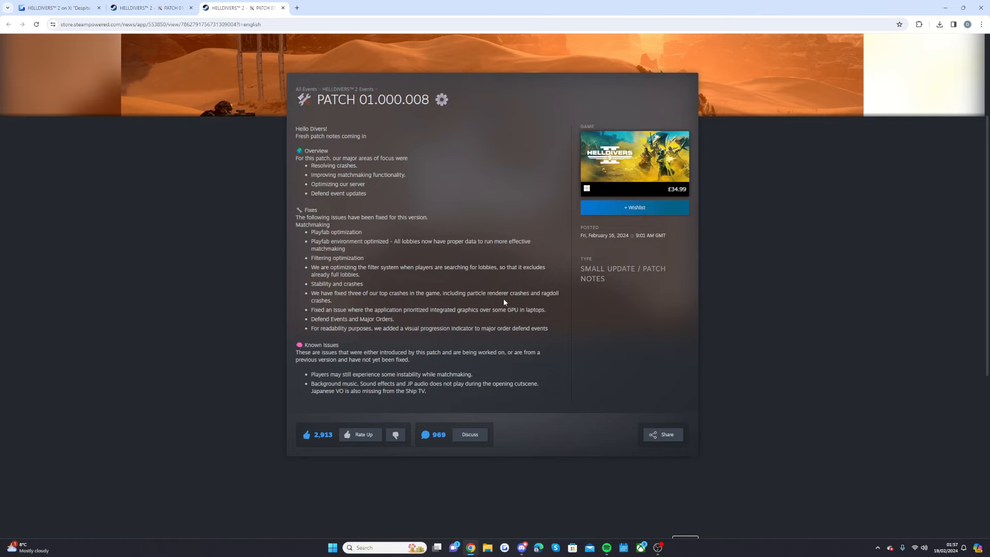
scroll("down", 3)
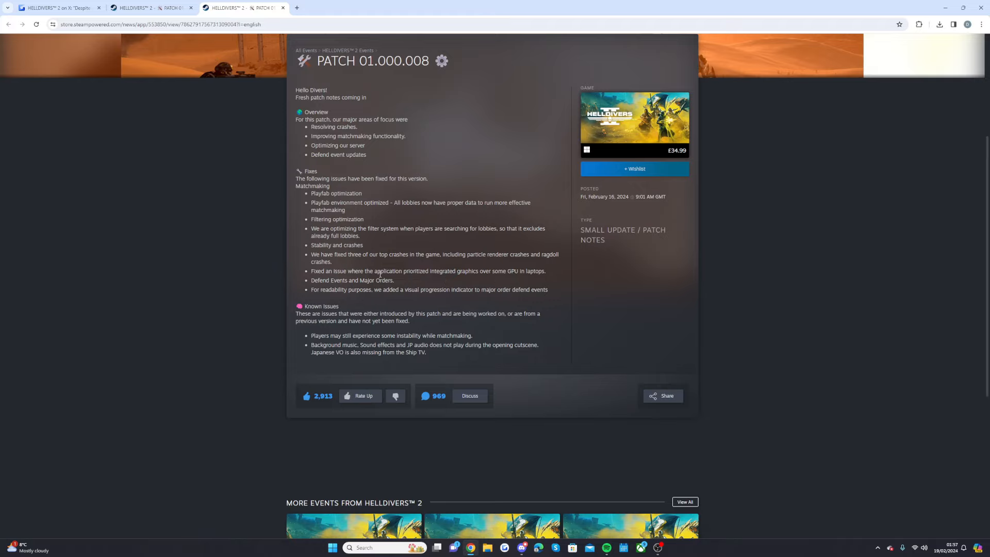
mouse_move(377, 280)
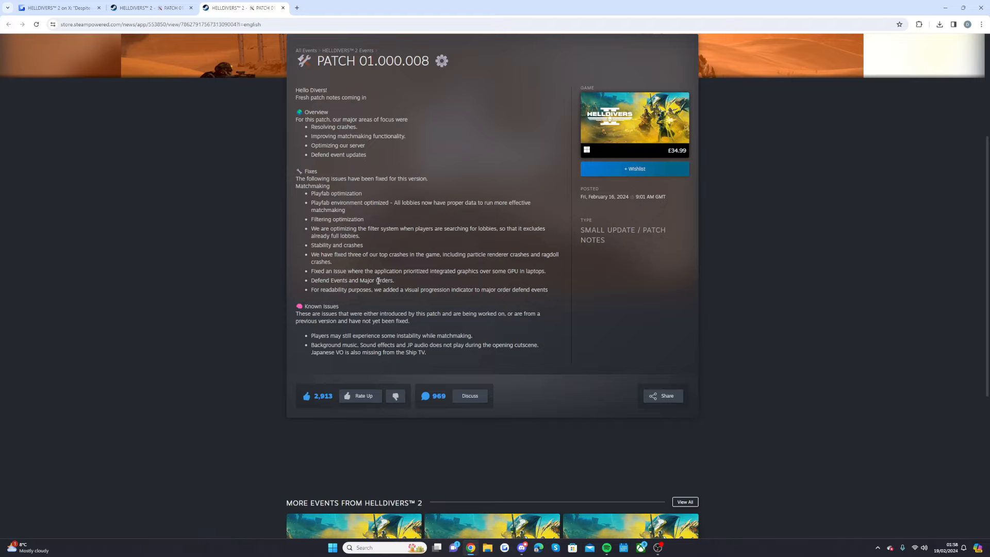
mouse_move(353, 304)
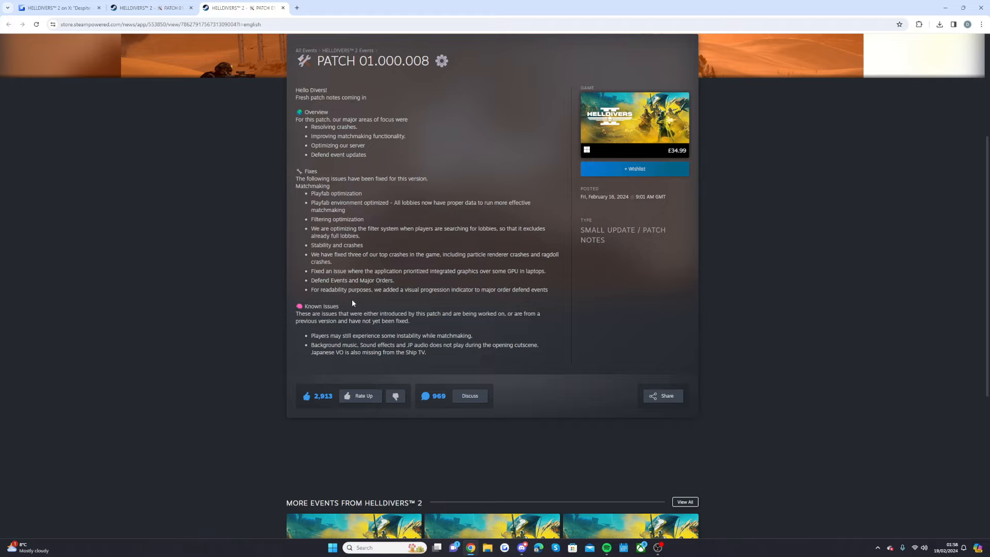
mouse_move(398, 297)
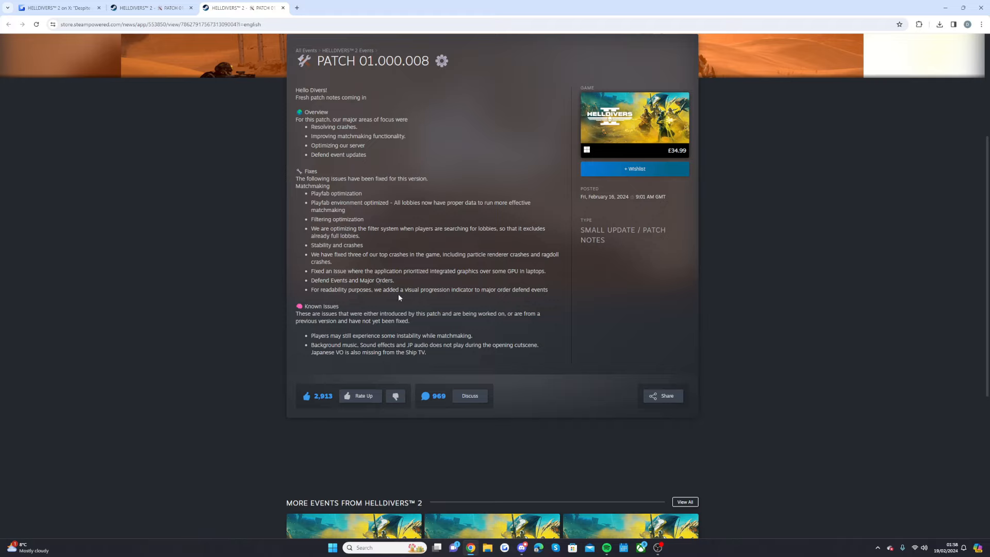
mouse_move(468, 287)
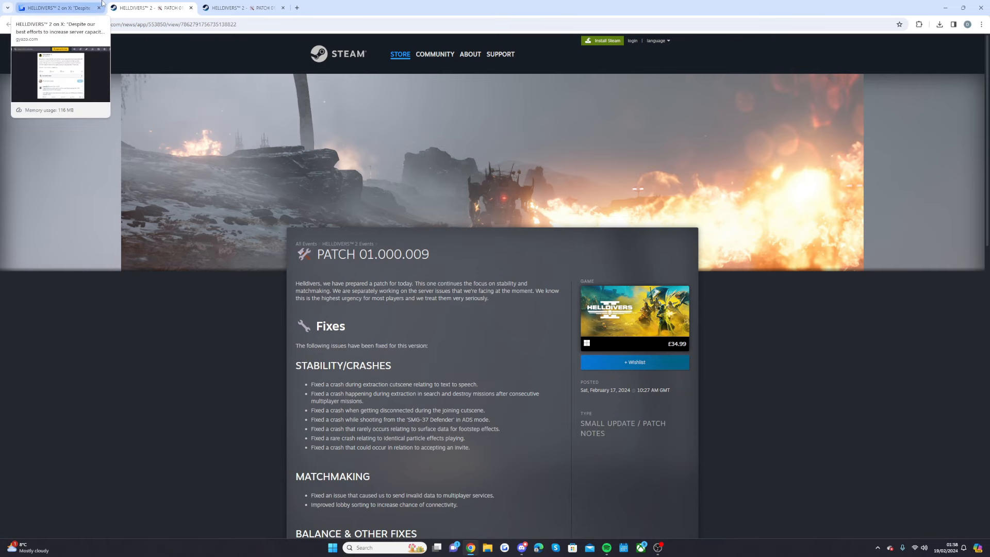
left_click(57, 8)
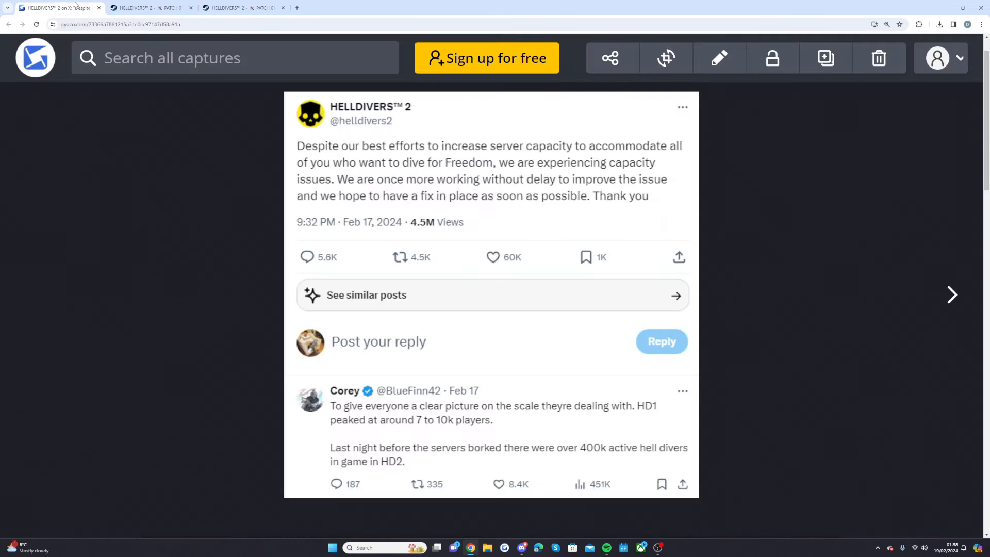